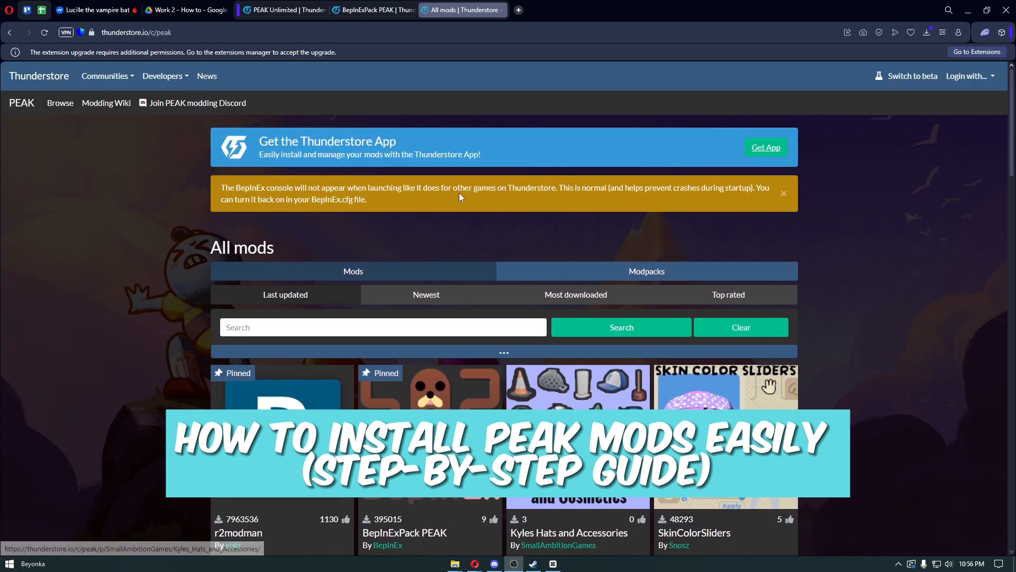
# Scroll the Thunderstore PEAK mods list down to the BepInExPack PEAK card
pyautogui.click(136, 32)
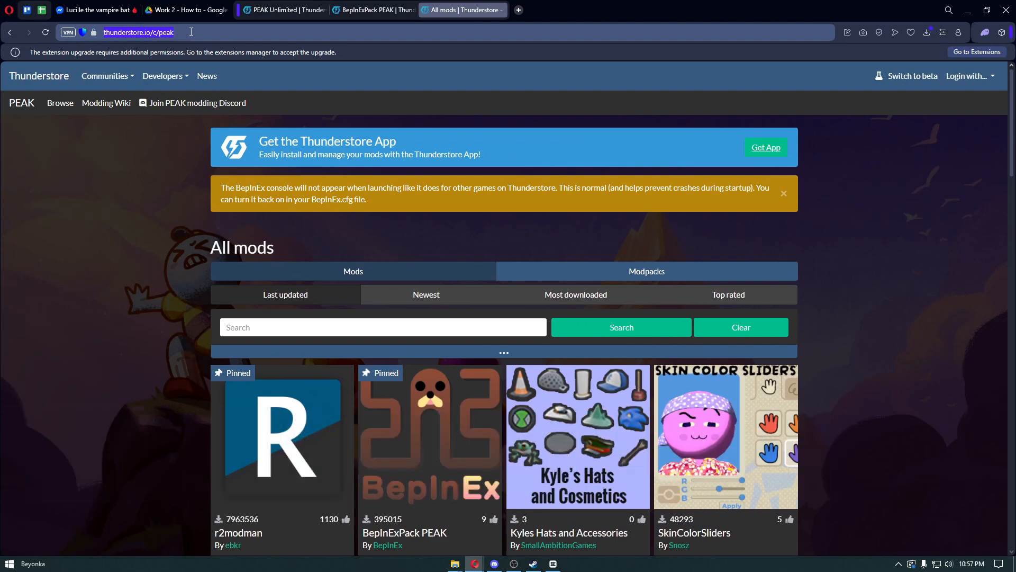
pyautogui.scroll(-3)
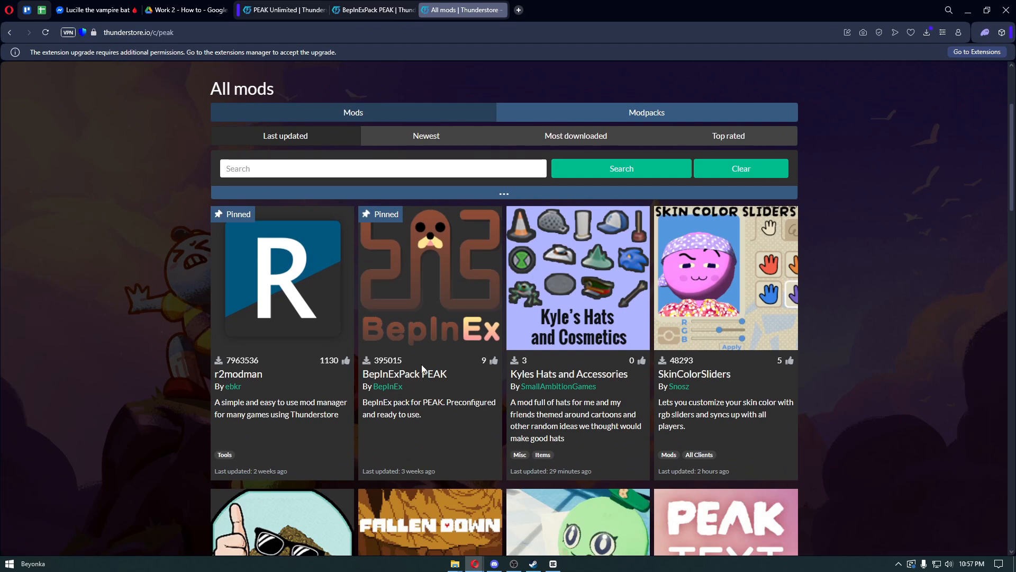
pyautogui.moveTo(356, 91)
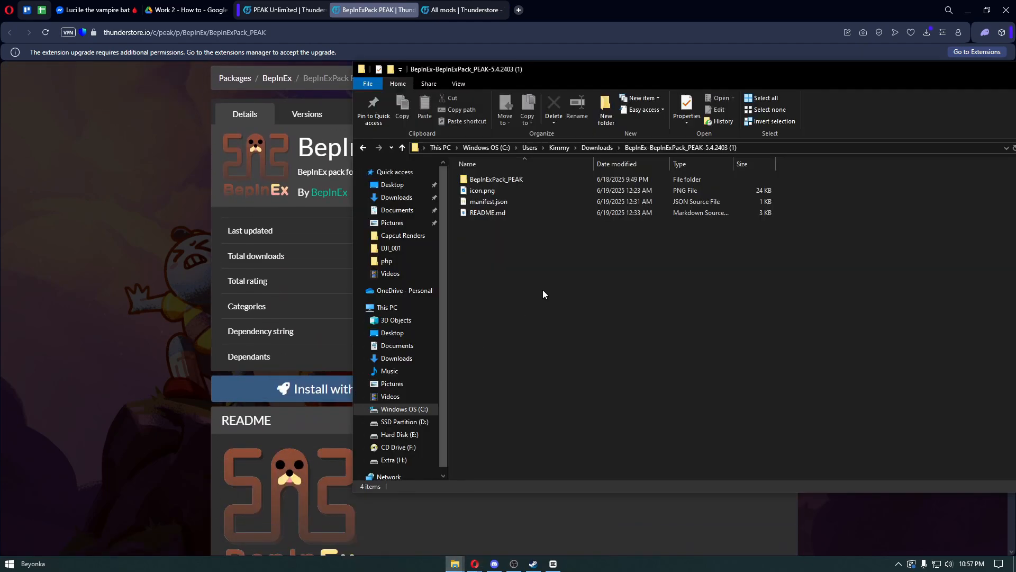
# Go back to Downloads and open the extracted BepInEx-BepInExPack_PEAK\BepInExPack_PEAK folder
pyautogui.click(401, 147)
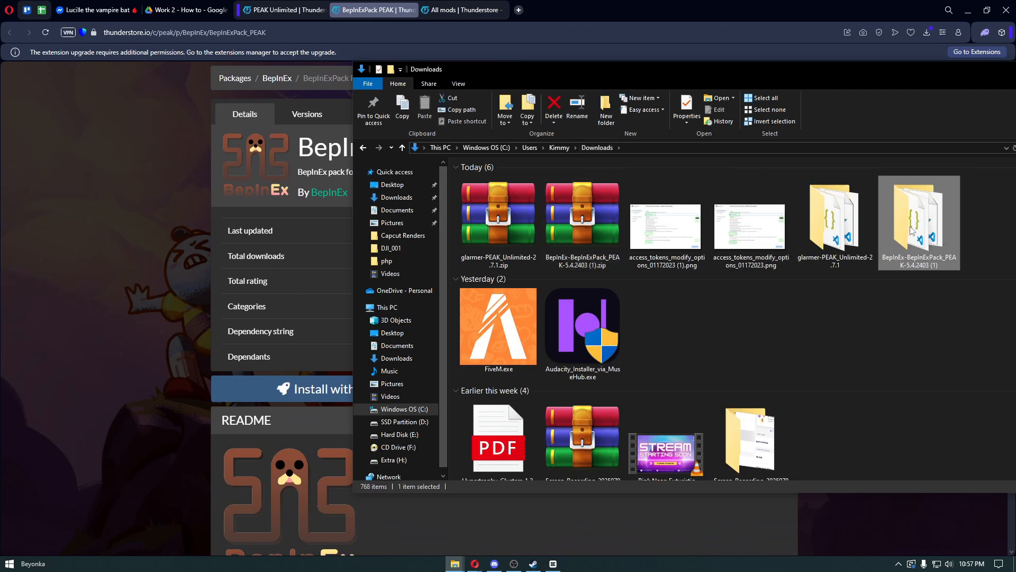
pyautogui.doubleClick(919, 220)
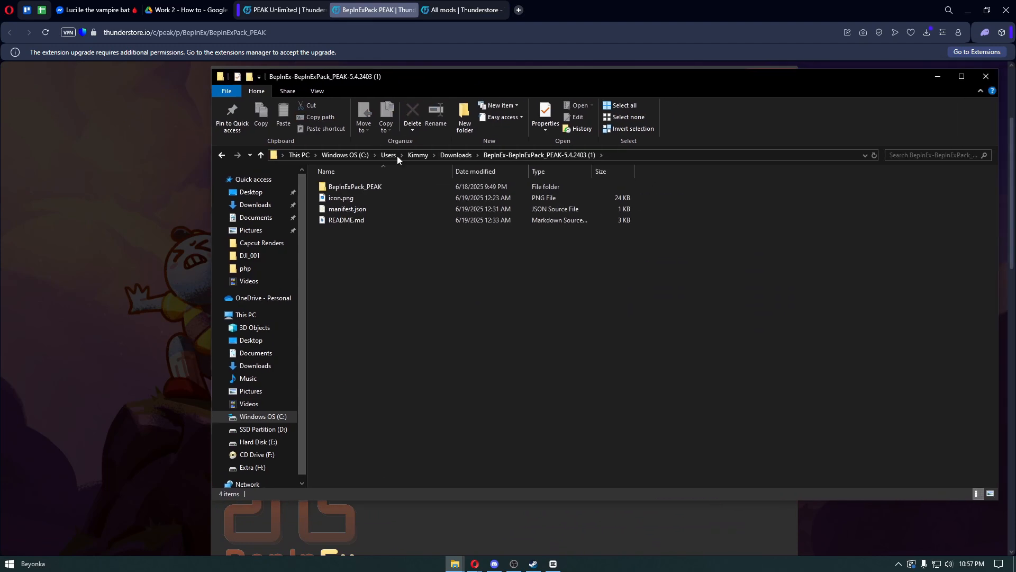
pyautogui.doubleClick(356, 186)
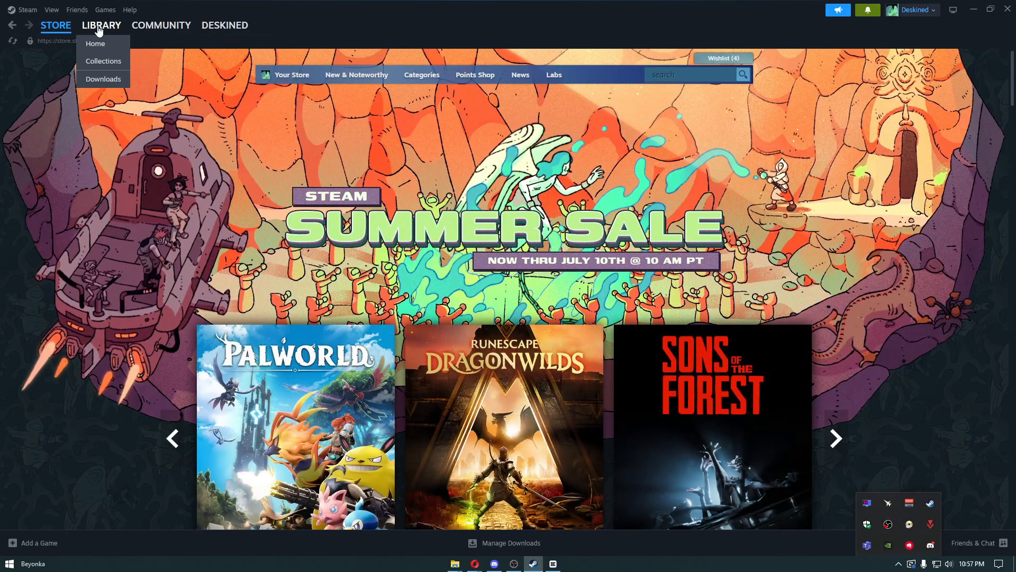
# From the Steam Library, browse PEAK's installed files via Properties > Installed Files
pyautogui.click(95, 43)
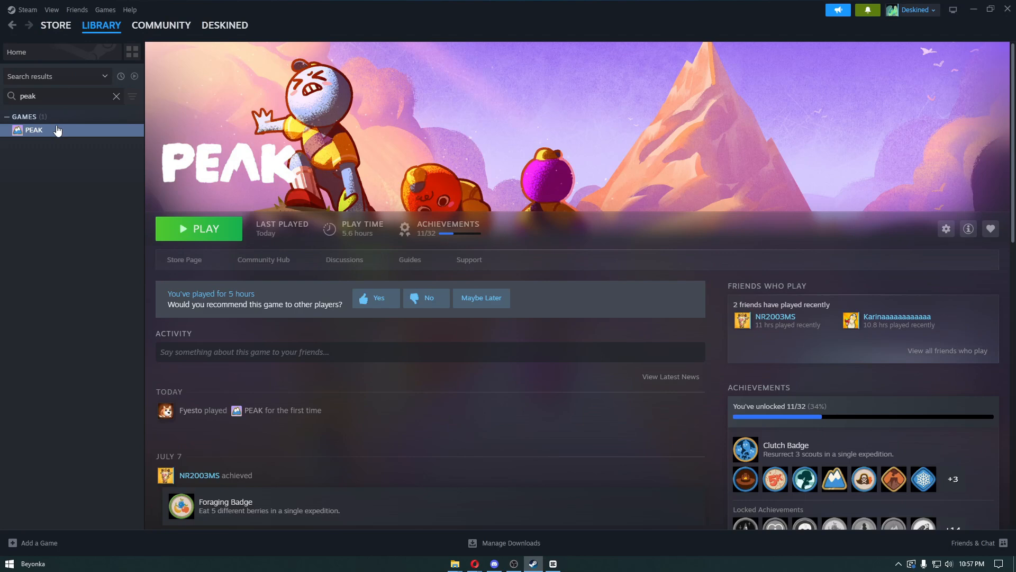
pyautogui.rightClick(33, 130)
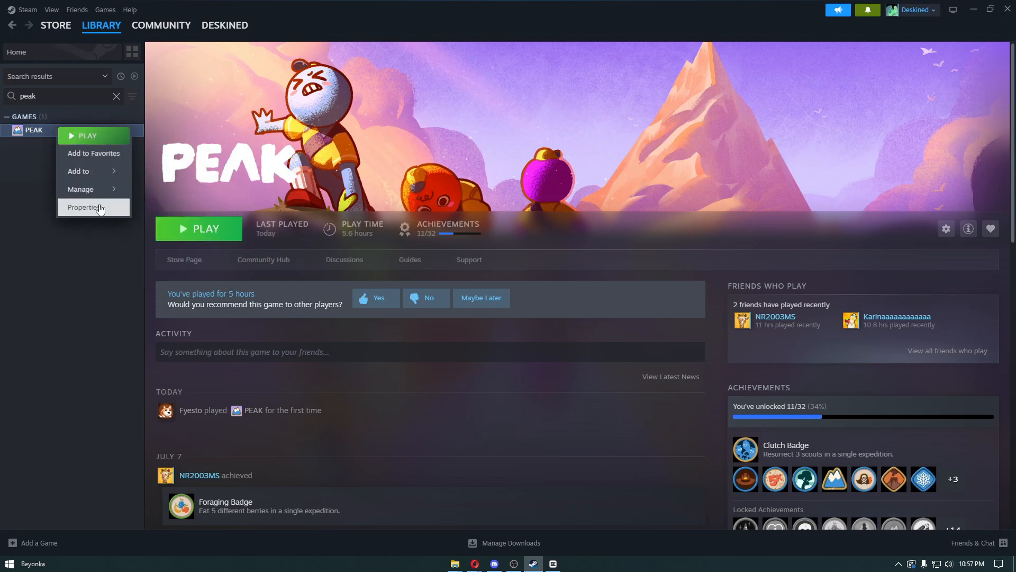
pyautogui.click(82, 207)
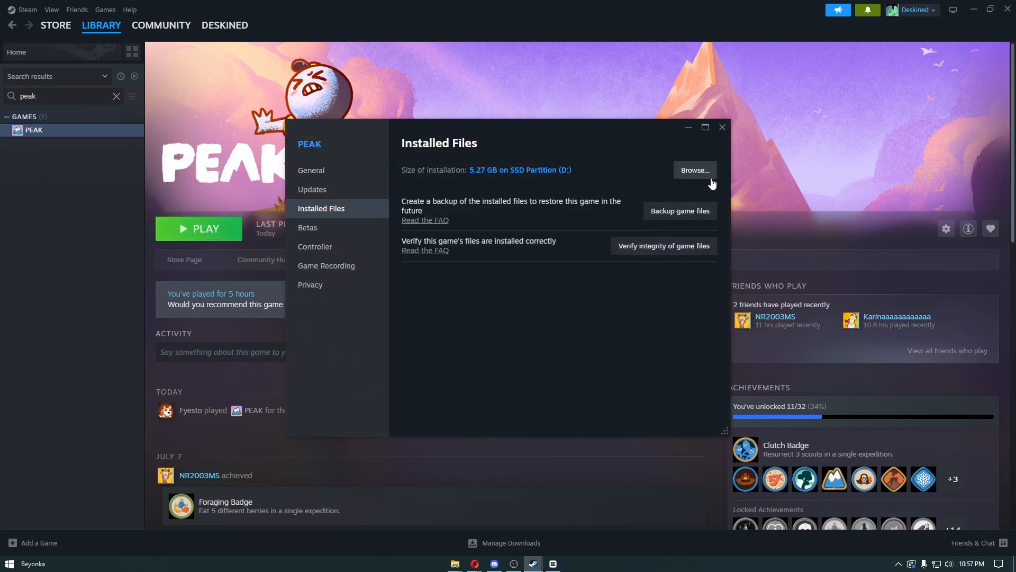
pyautogui.click(693, 169)
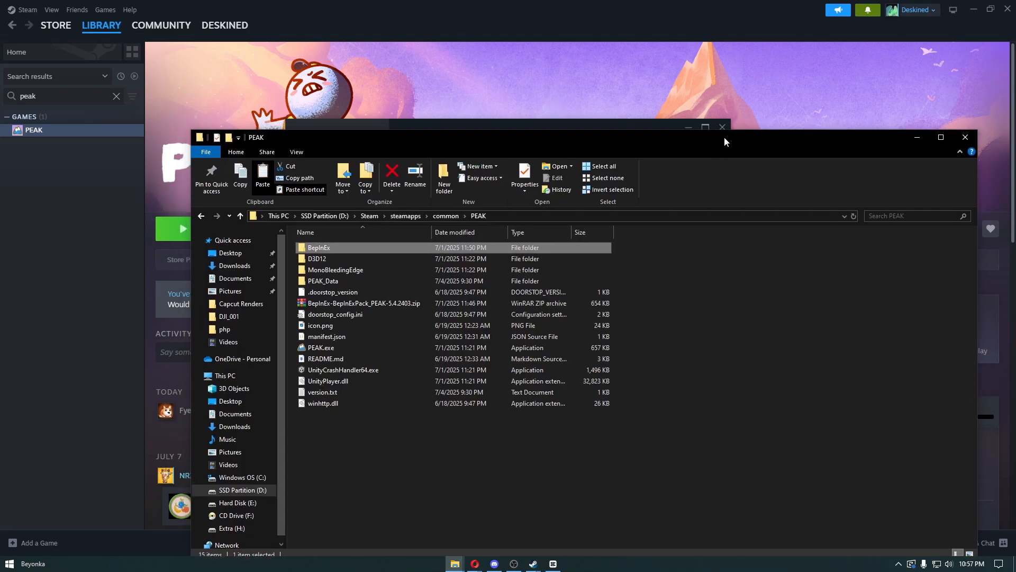
pyautogui.click(322, 280)
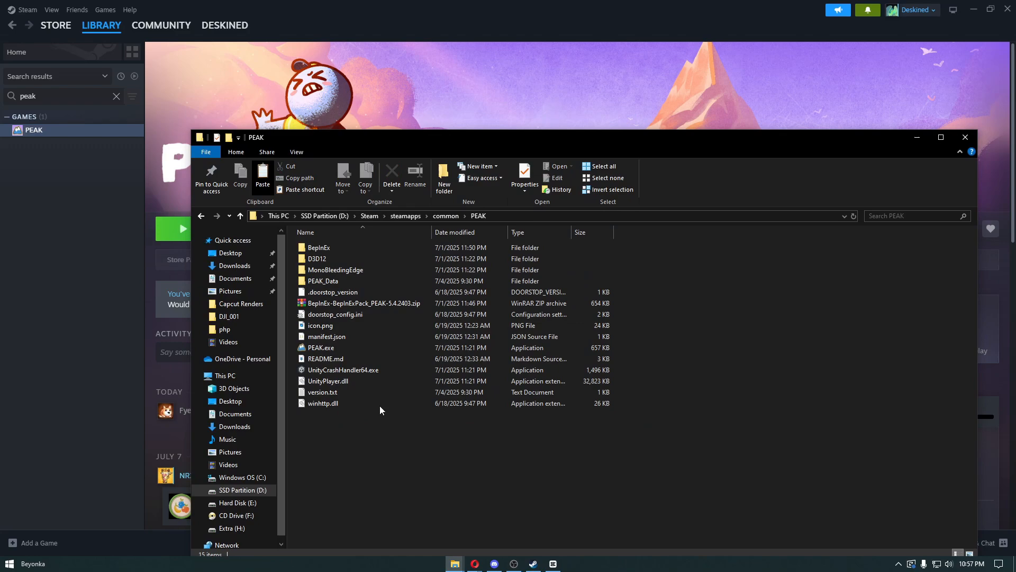
pyautogui.moveTo(257, 137); pyautogui.dragTo(241, 111)
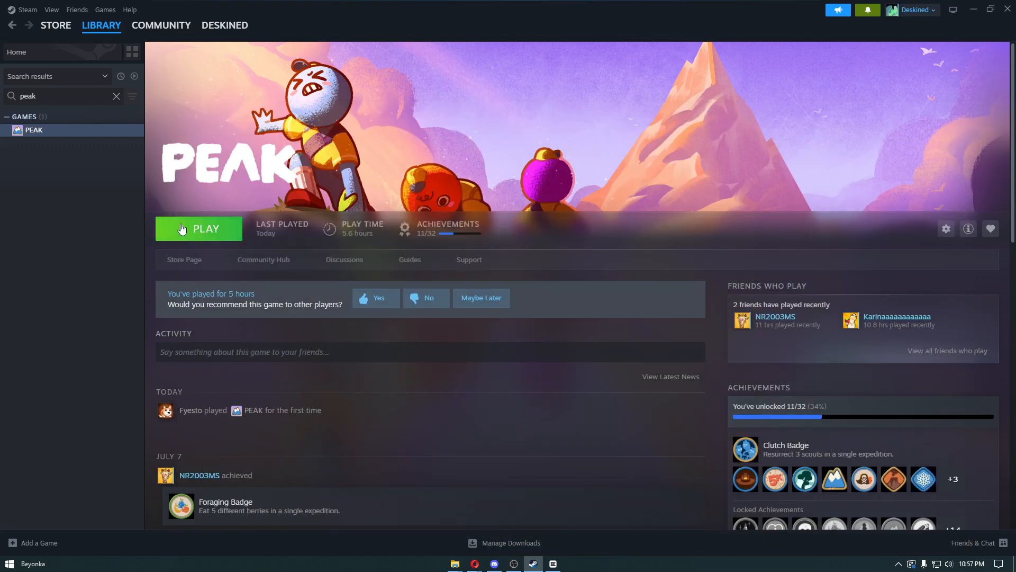
pyautogui.moveTo(204, 238)
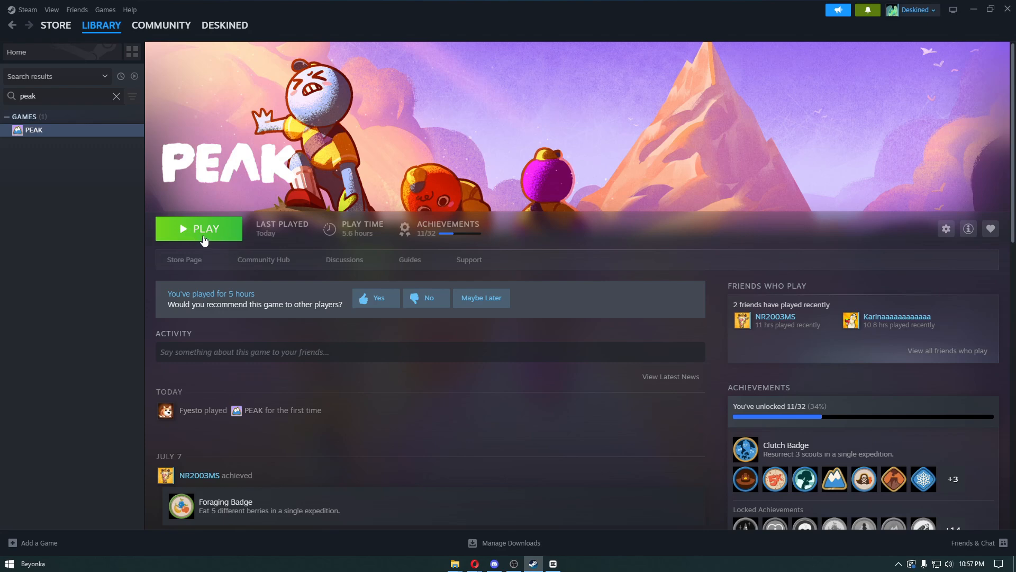
pyautogui.moveTo(240, 224)
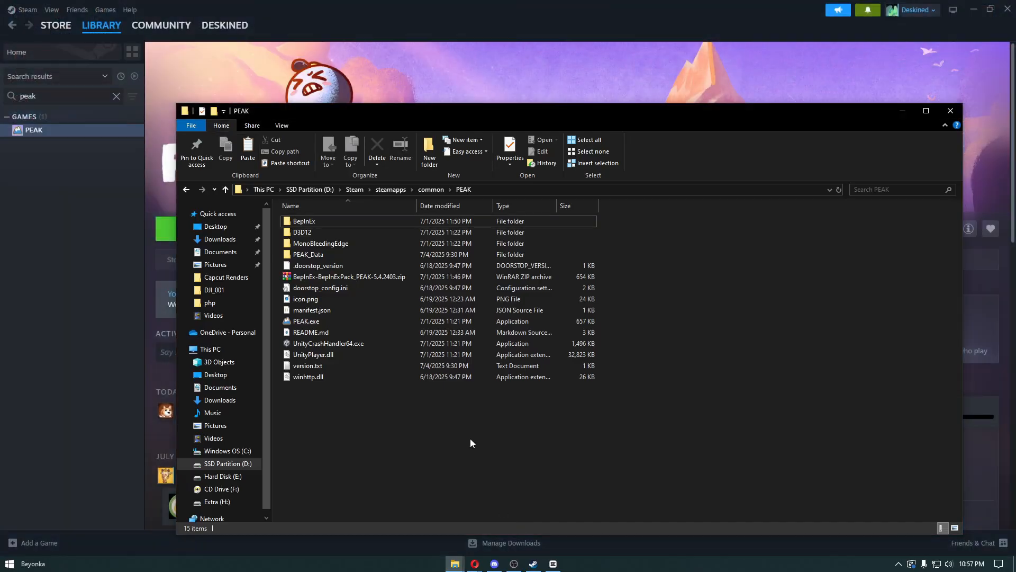
pyautogui.moveTo(477, 435)
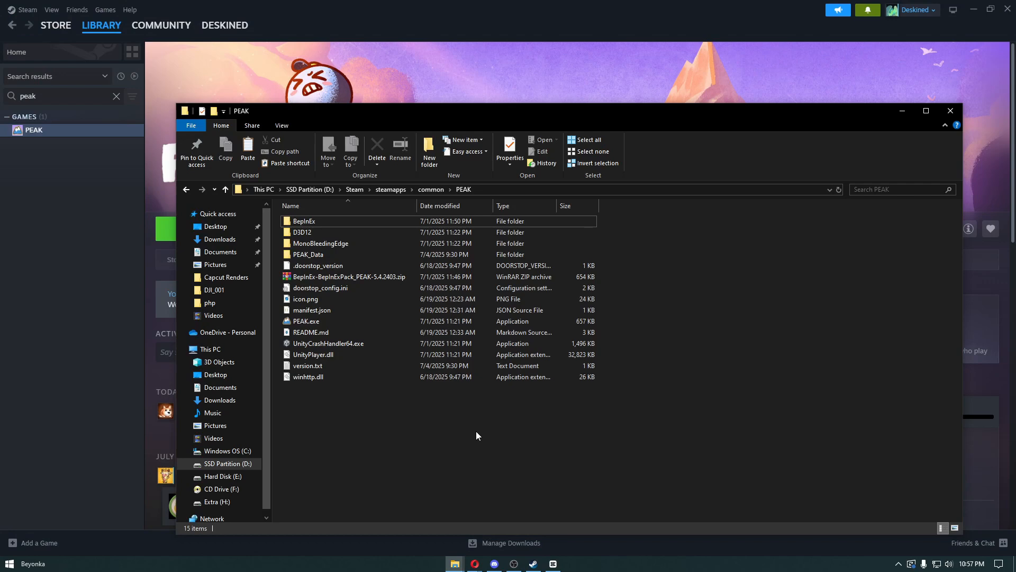
# Open the BepInEx folder inside PEAK's game folder
pyautogui.click(303, 221)
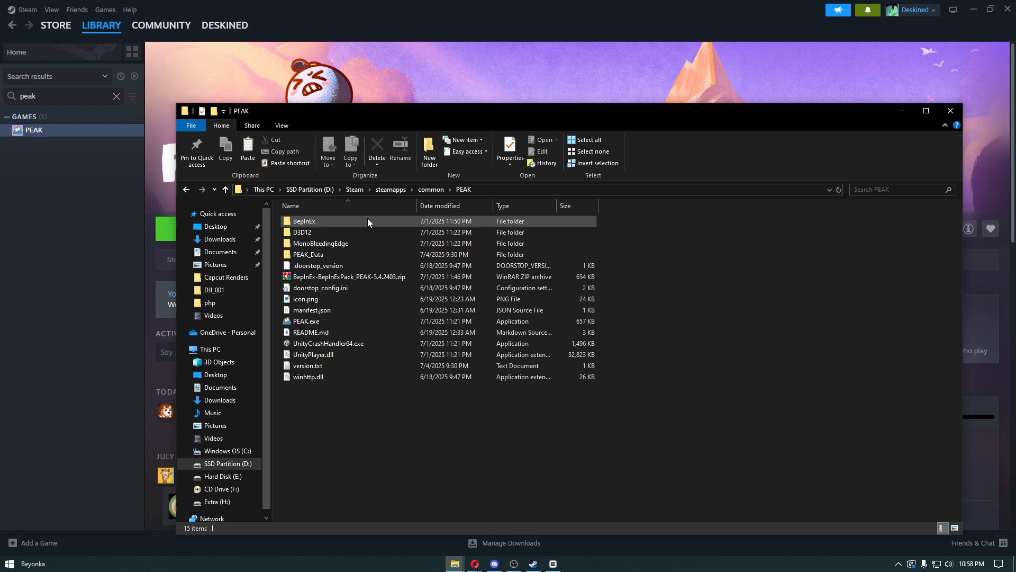
pyautogui.moveTo(304, 221)
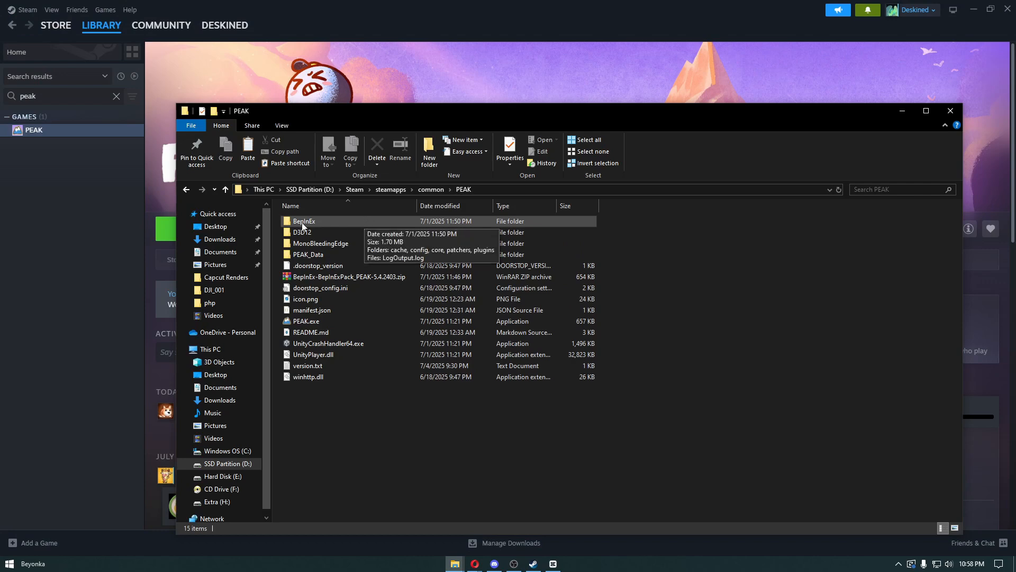
pyautogui.doubleClick(304, 221)
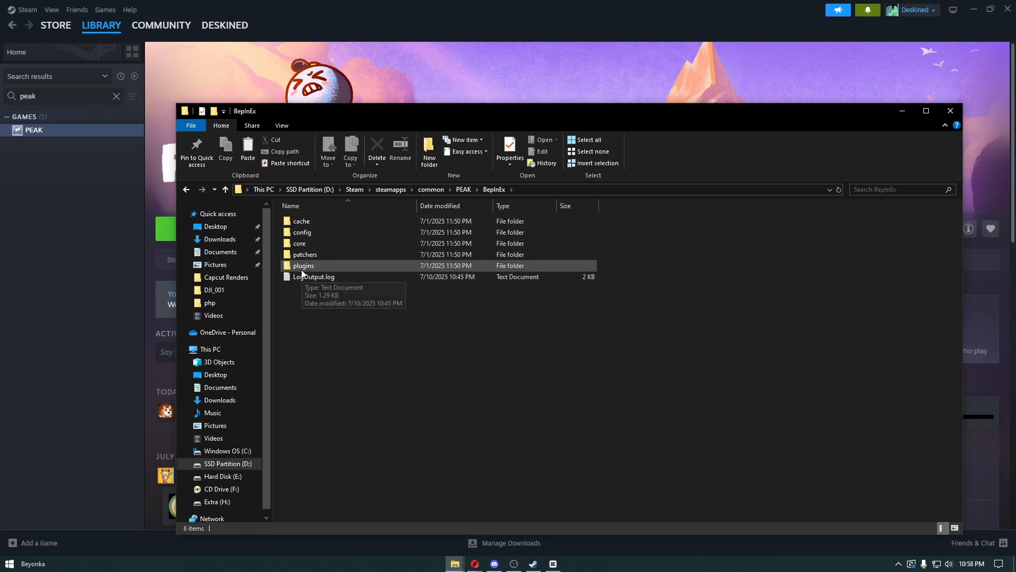
pyautogui.moveTo(333, 268)
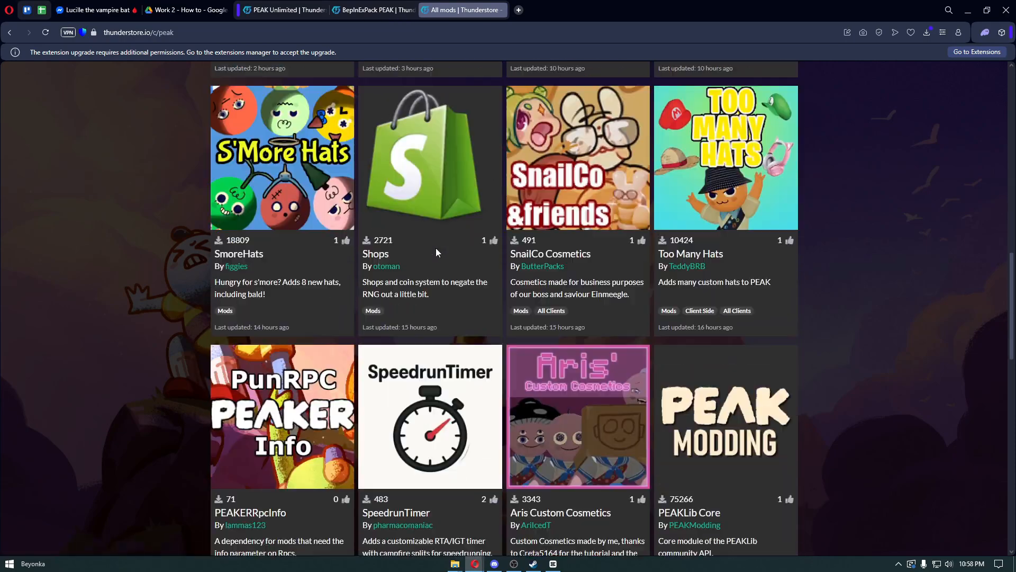
# Switch to the PEAK Unlimited mod page on Thunderstore
pyautogui.click(281, 10)
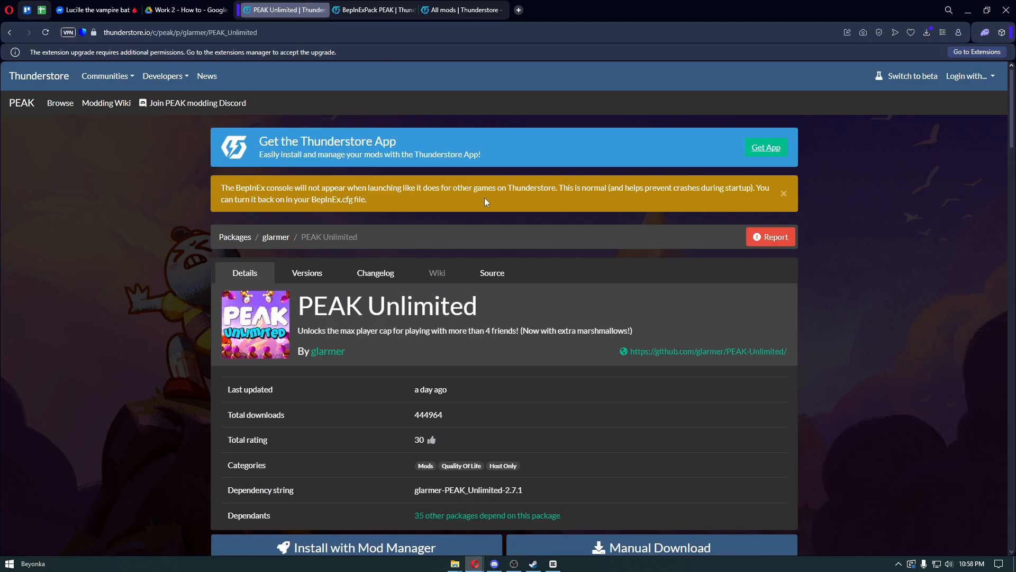
pyautogui.moveTo(486, 515)
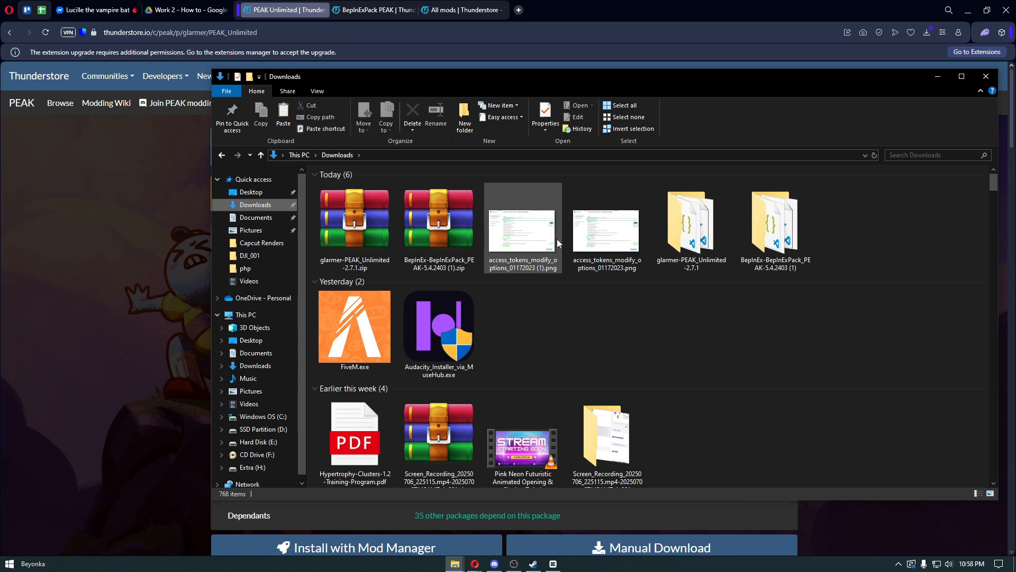
# Move PEAKUnlimited.dll from glarmer-PEAK_Unlimited-2.7.1 into BepInEx/plugins and close the download folder
pyautogui.doubleClick(692, 220)
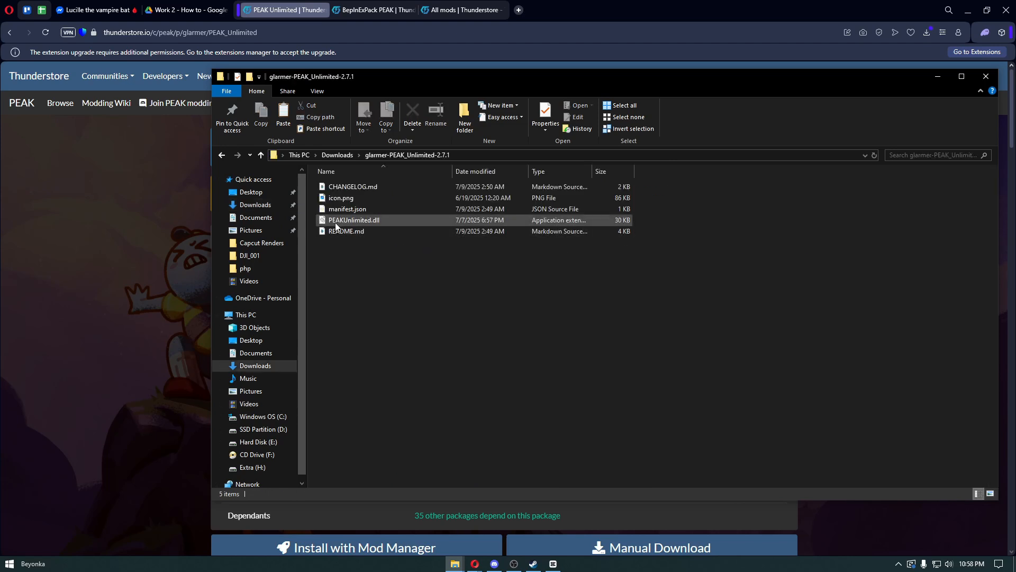
pyautogui.moveTo(353, 220)
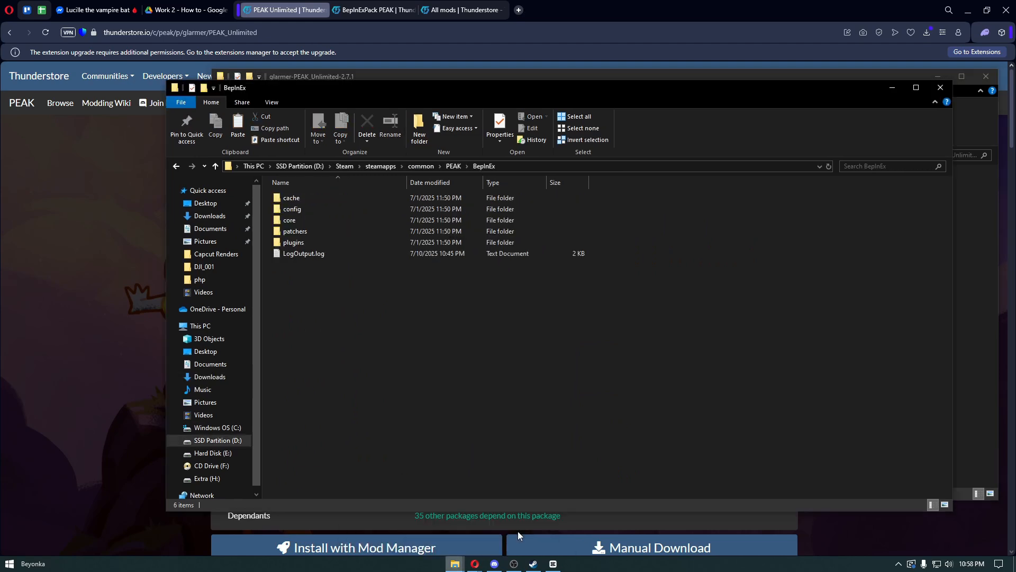
pyautogui.click(293, 242)
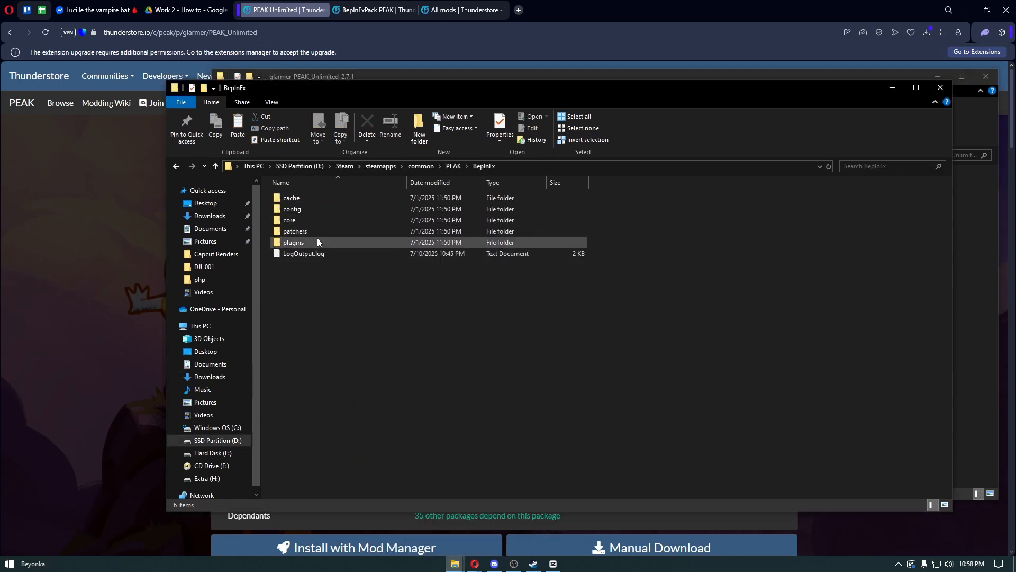
pyautogui.doubleClick(294, 242)
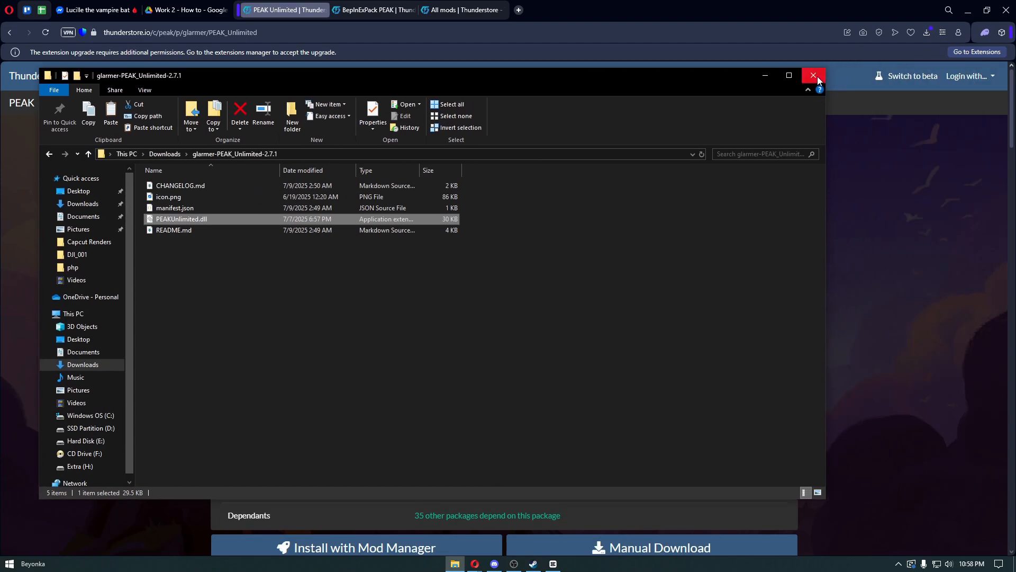
pyautogui.click(813, 76)
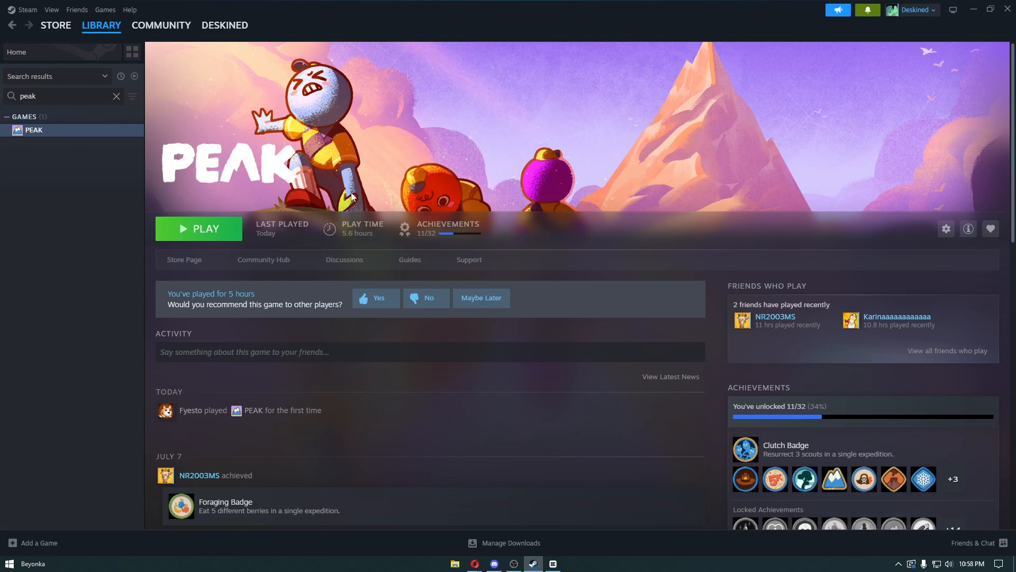
pyautogui.moveTo(1003, 39)
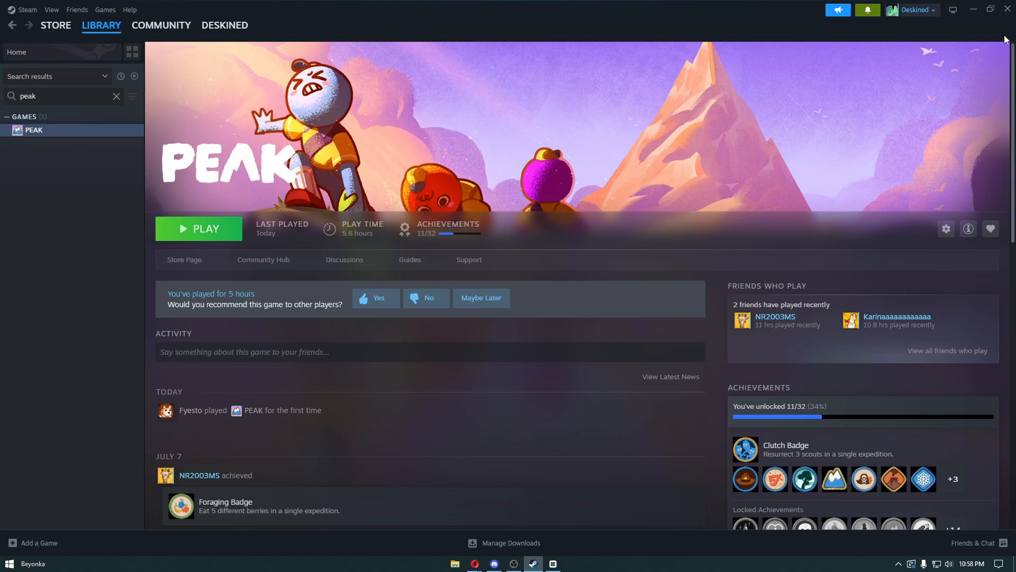